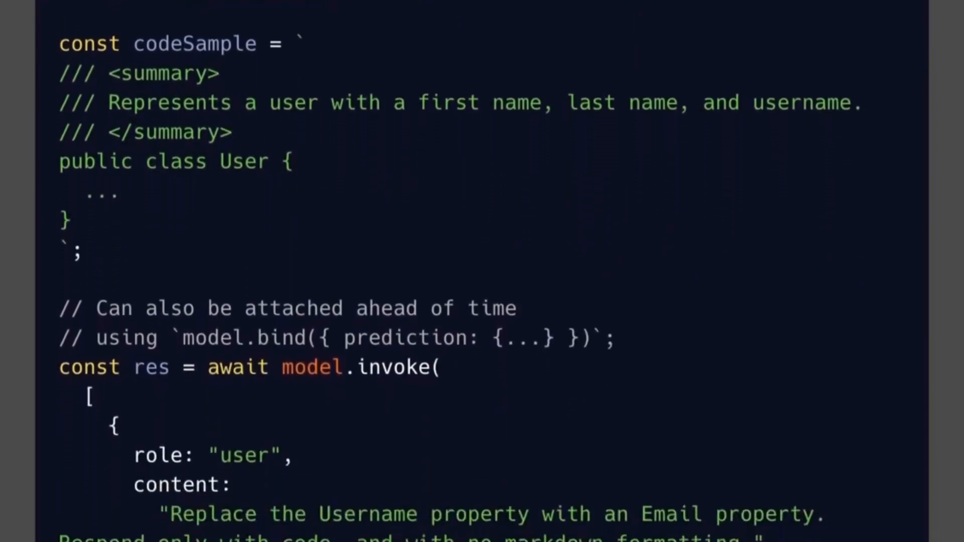
{"action": "scroll", "scroll_direction": "down", "scroll_amount": 3}
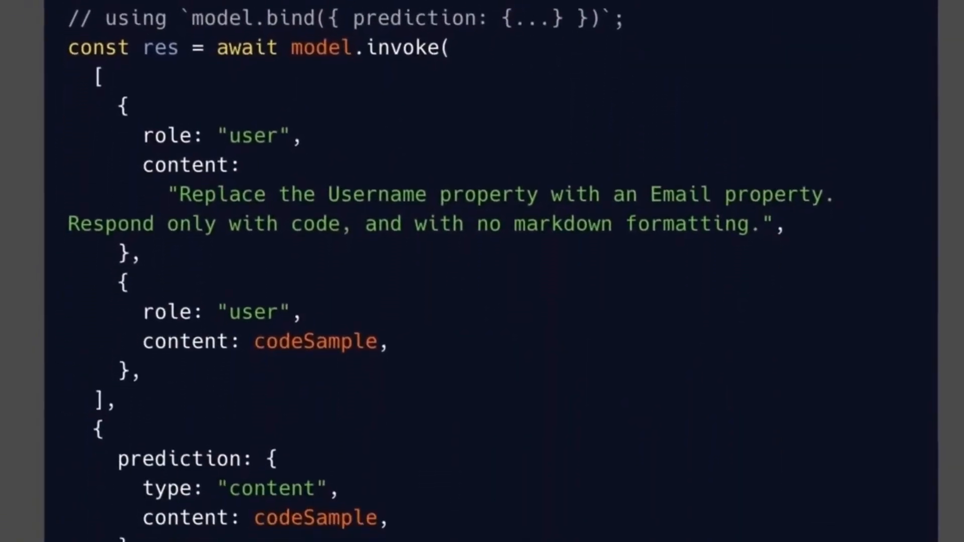